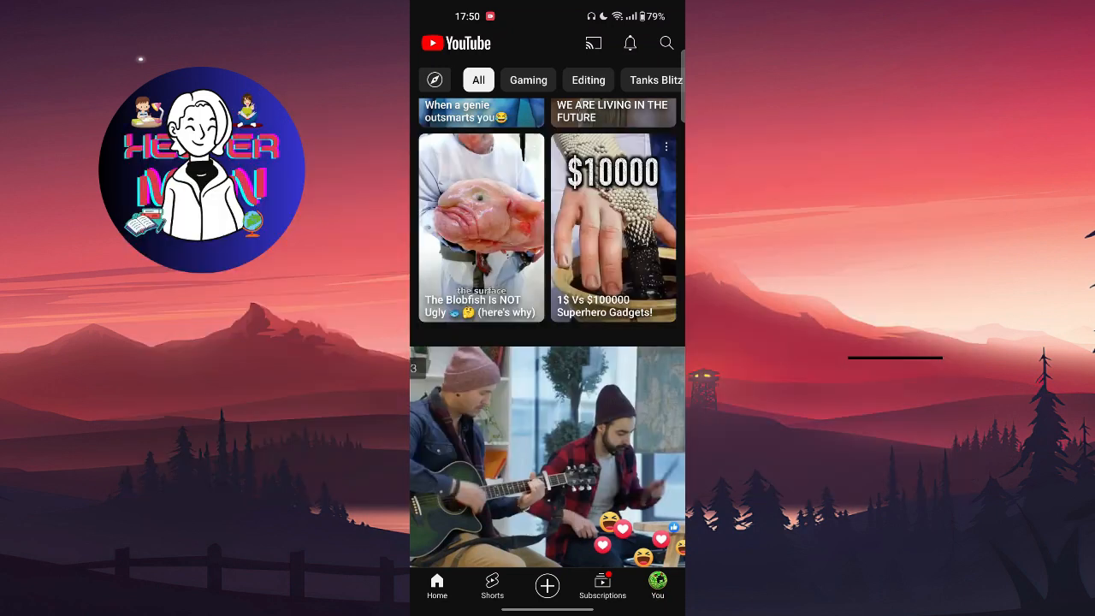
Switch to YouTube Studio and show the channel's uploaded Shorts under Content
key("recent_apps")
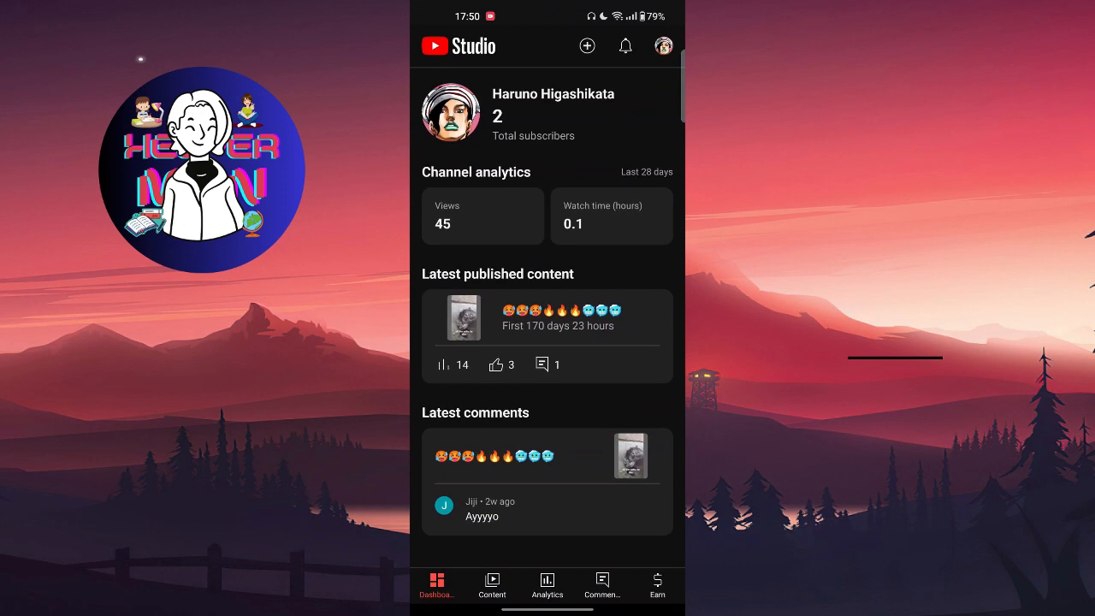
left_click(492, 585)
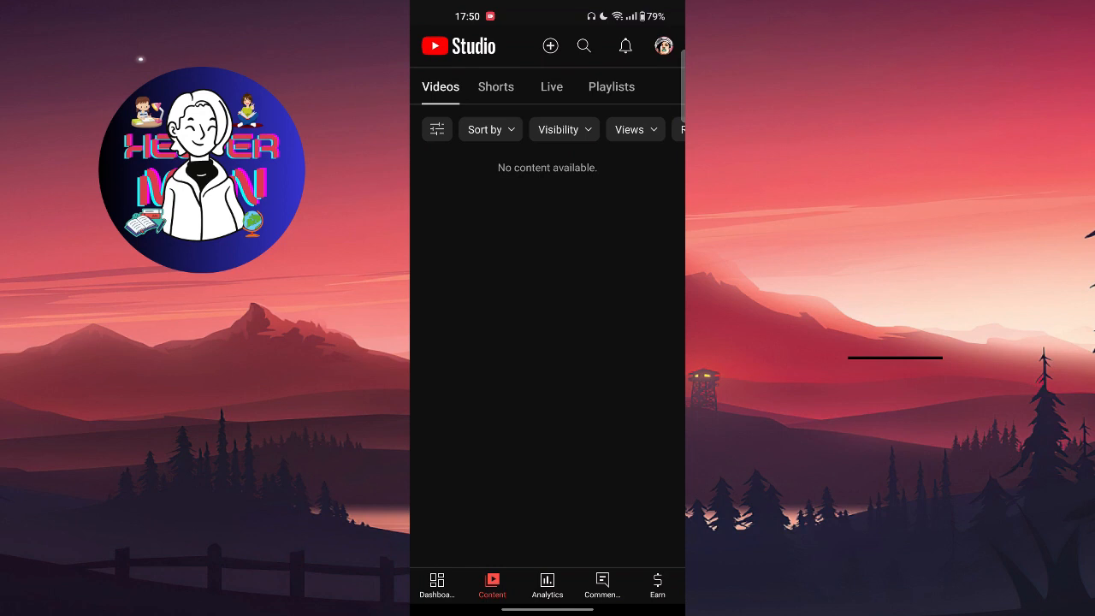
left_click(496, 85)
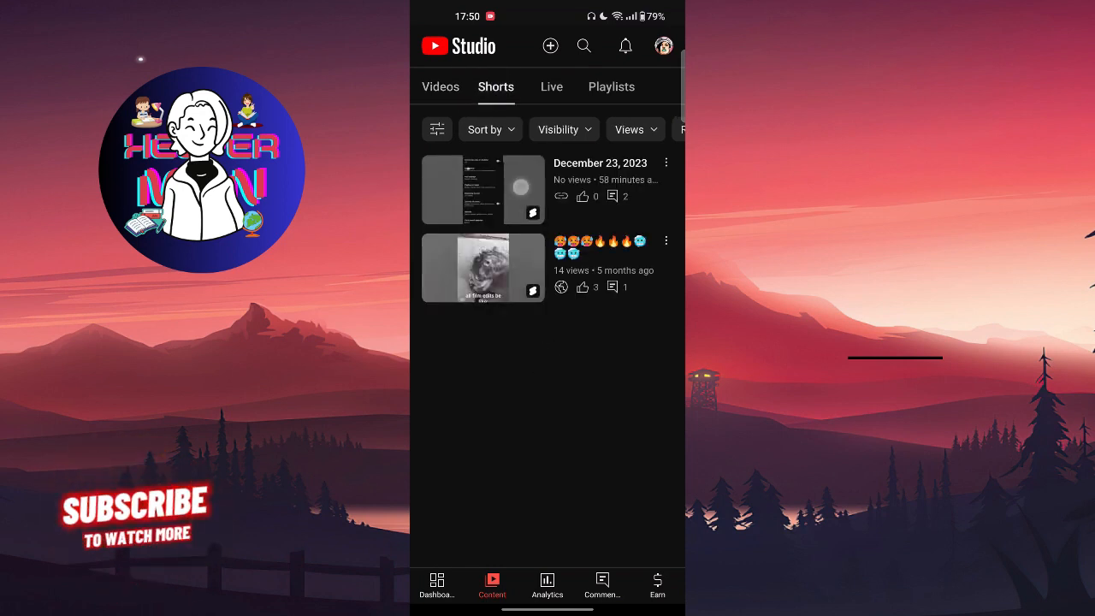
Open the December 23, 2023 Short for editing and go to its extra settings
left_click(483, 188)
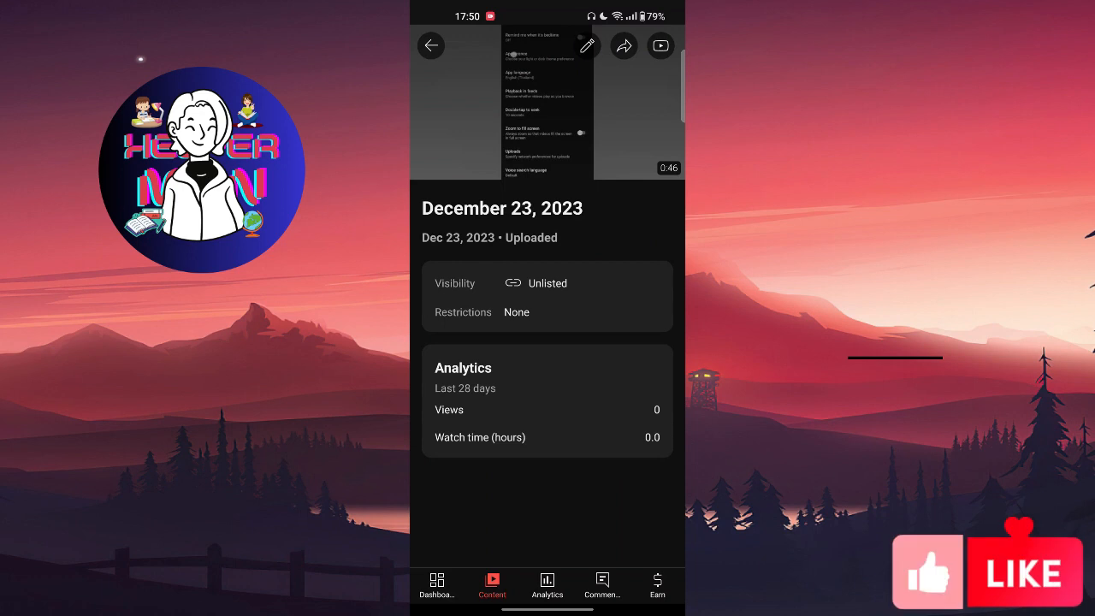
left_click(585, 46)
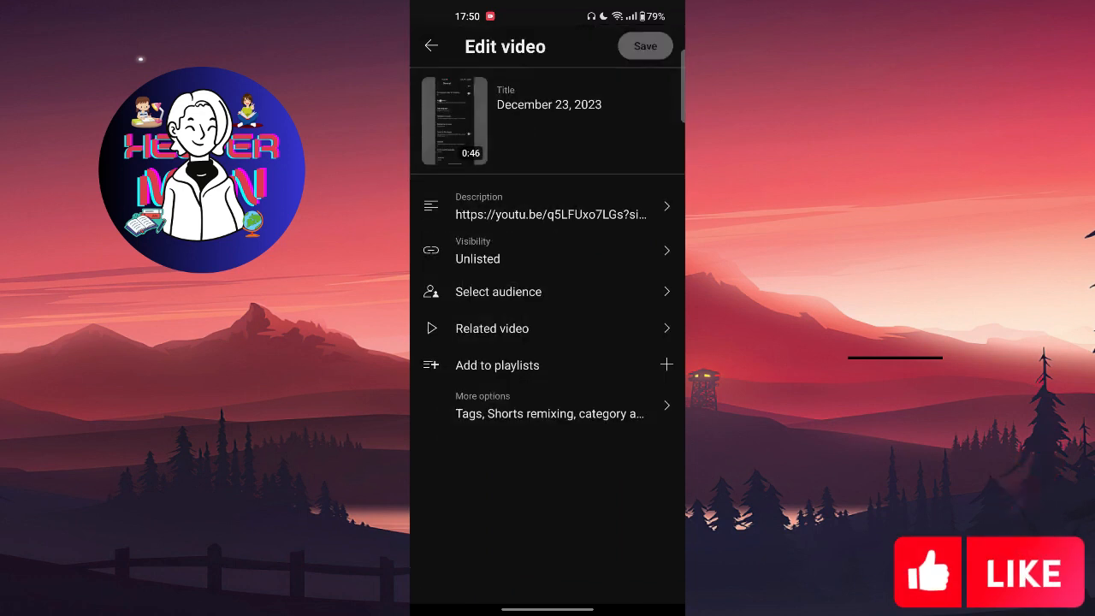
left_click(606, 390)
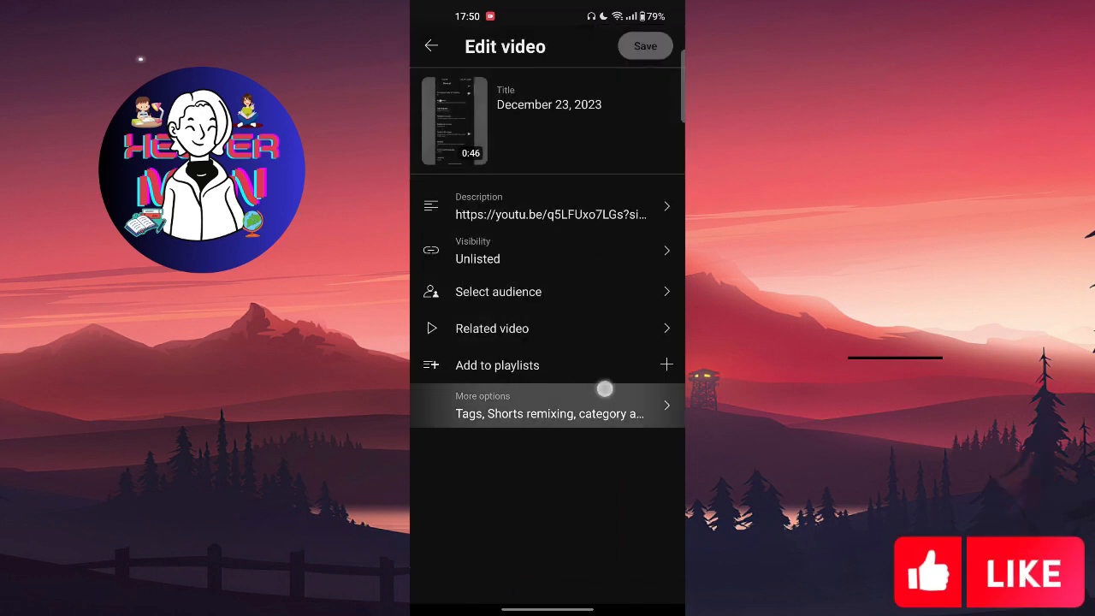
Add the tags shwhsh and dykxyk and hide the Short's like count
left_click(548, 403)
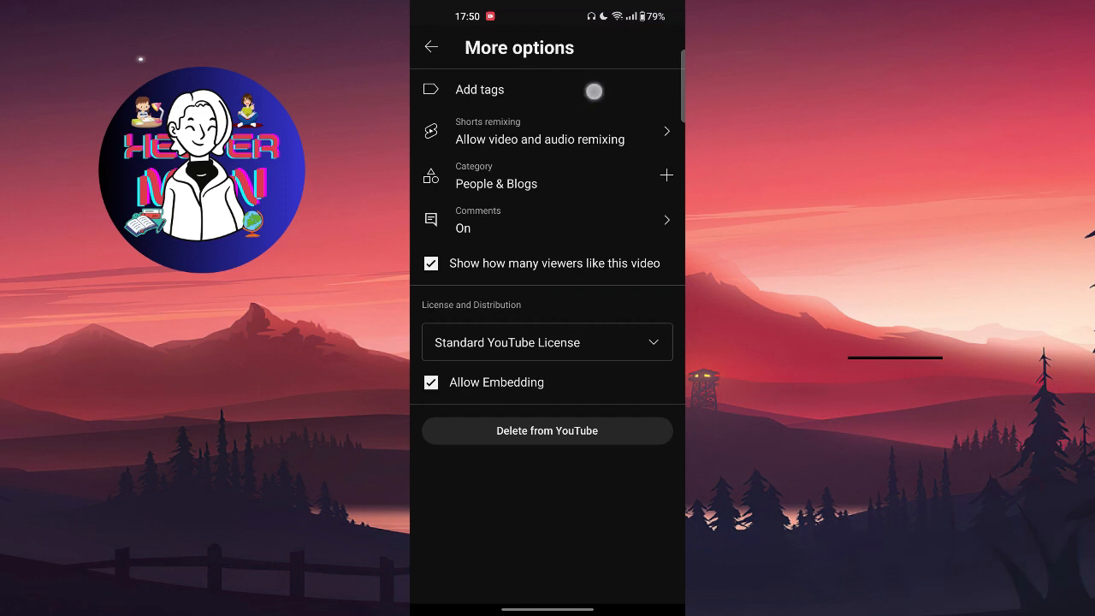
left_click(479, 89)
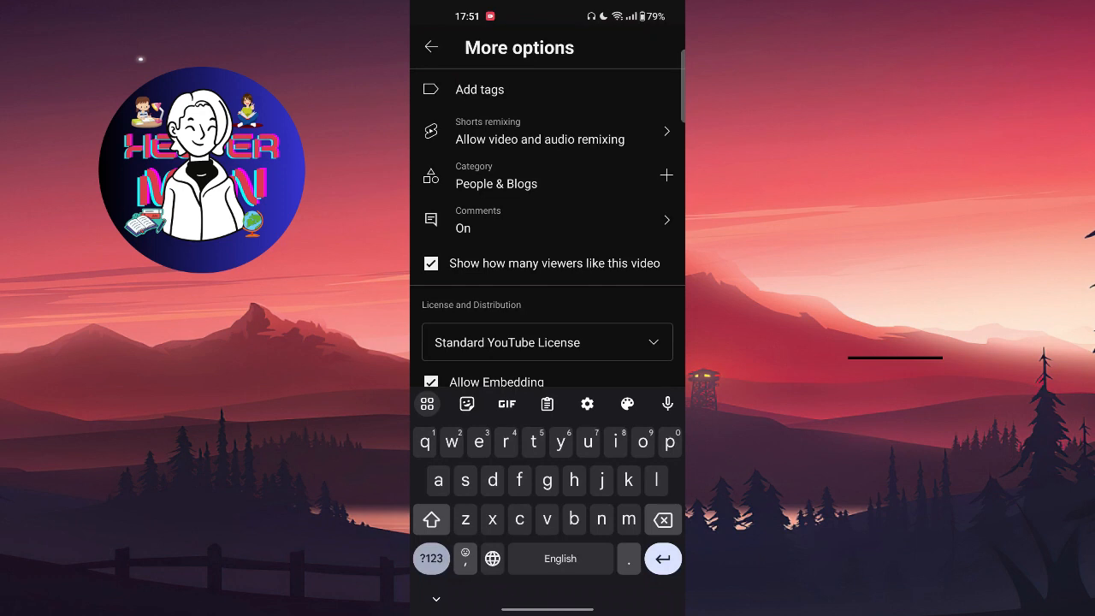
type("shwhsh")
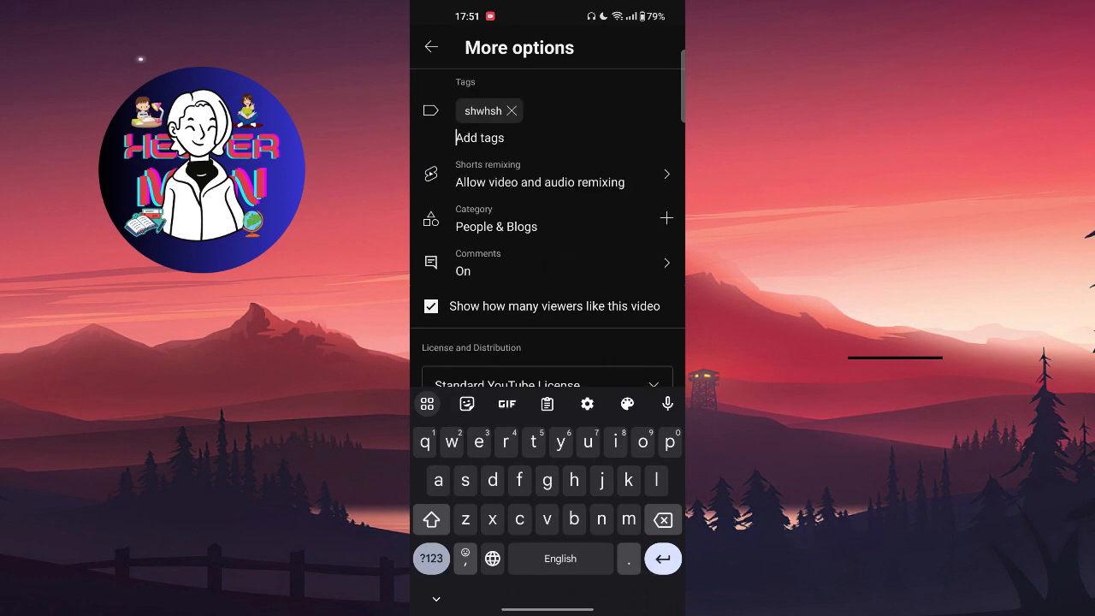
type("dykxyk")
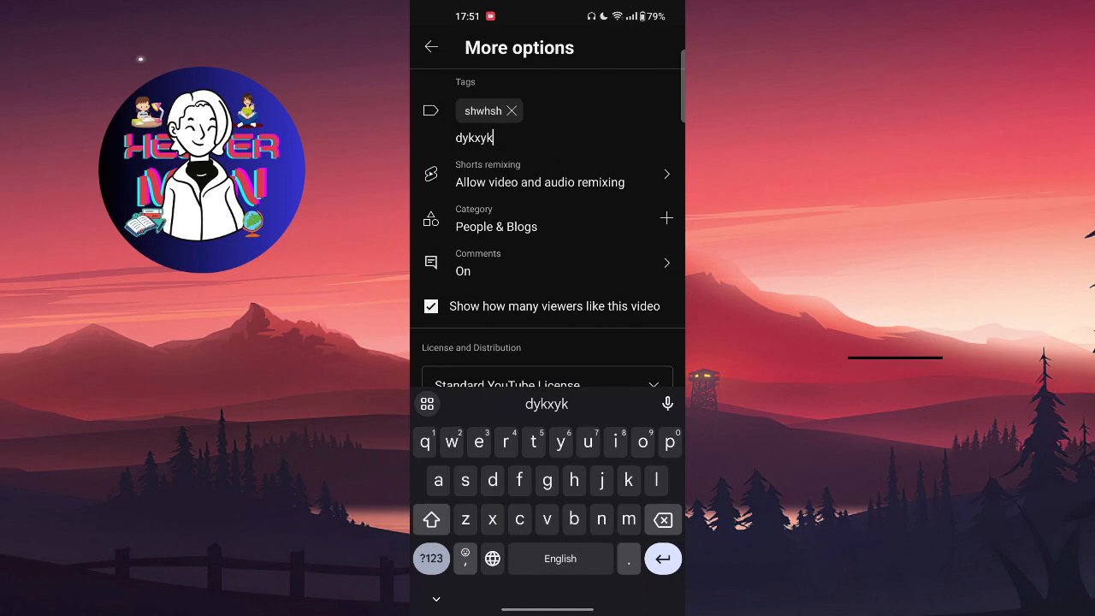
key("Enter")
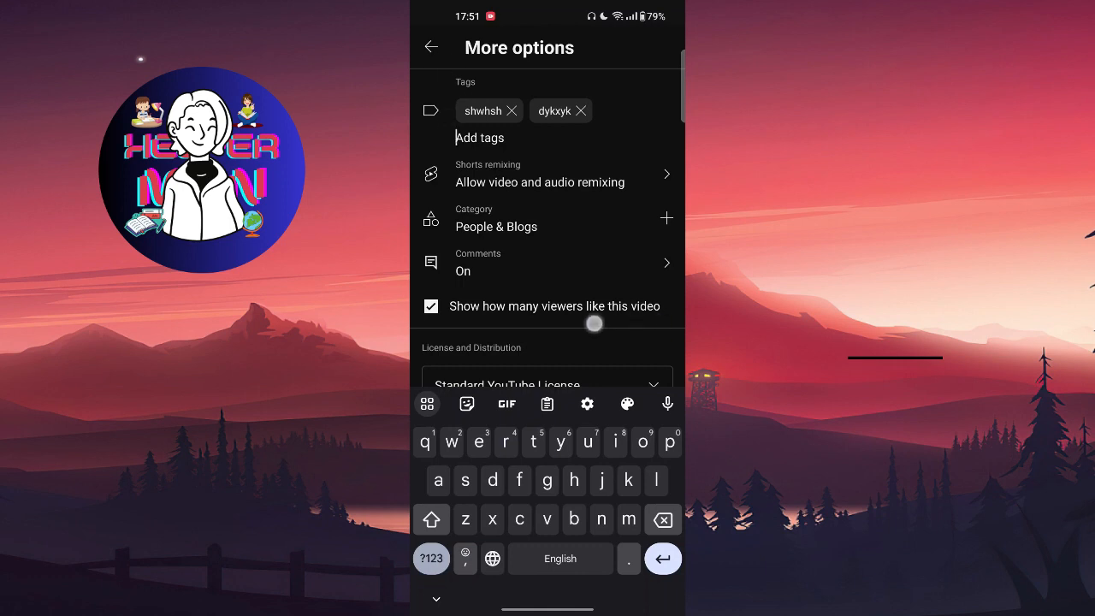
left_click(432, 304)
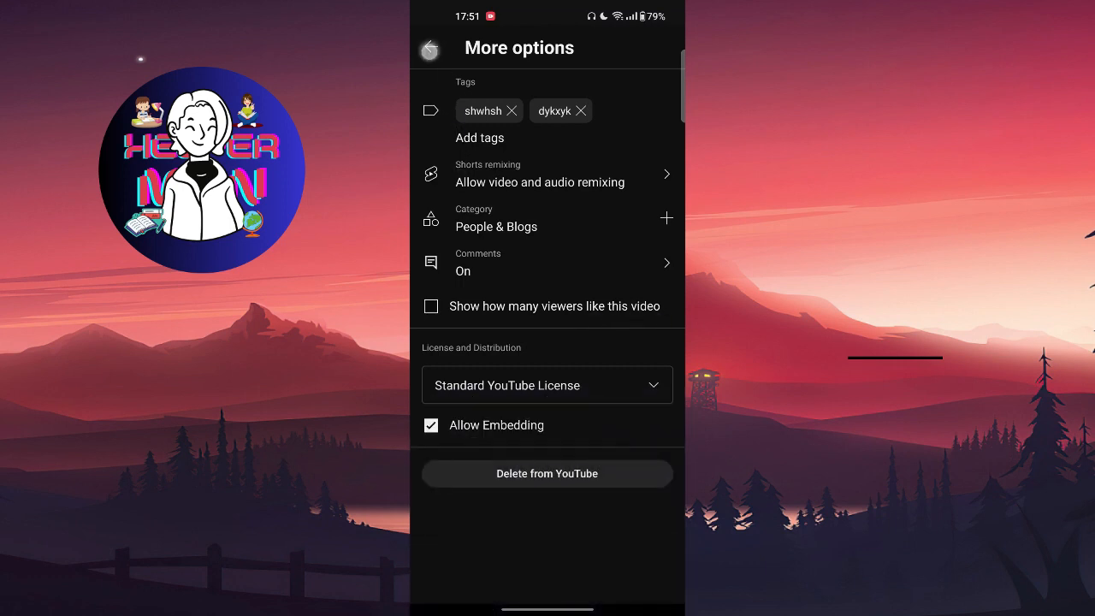
Return to Edit video and save the Short's changes
left_click(431, 48)
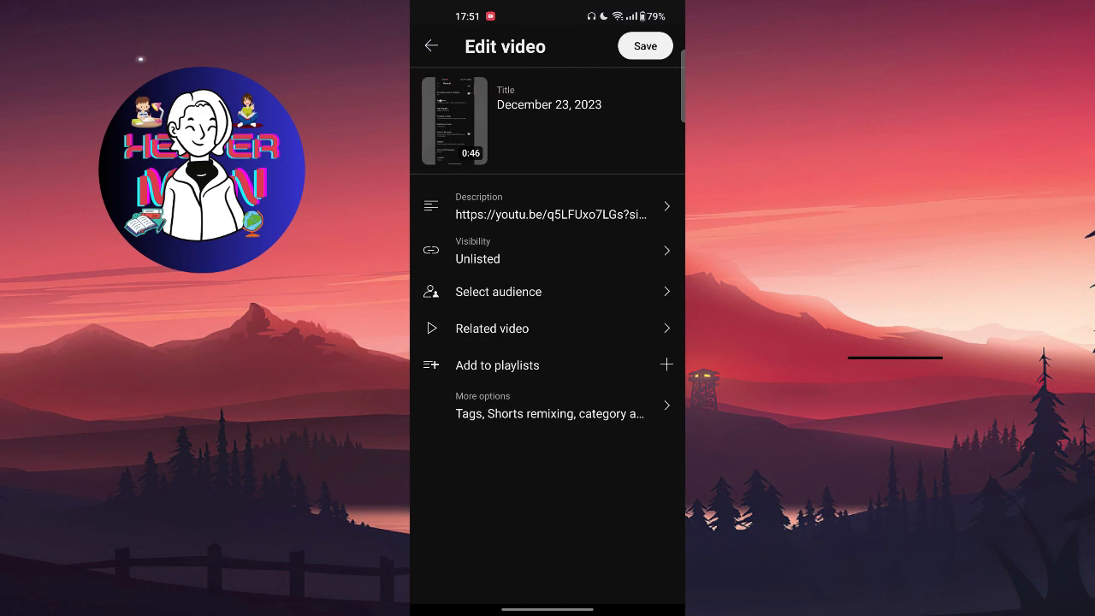
left_click(646, 46)
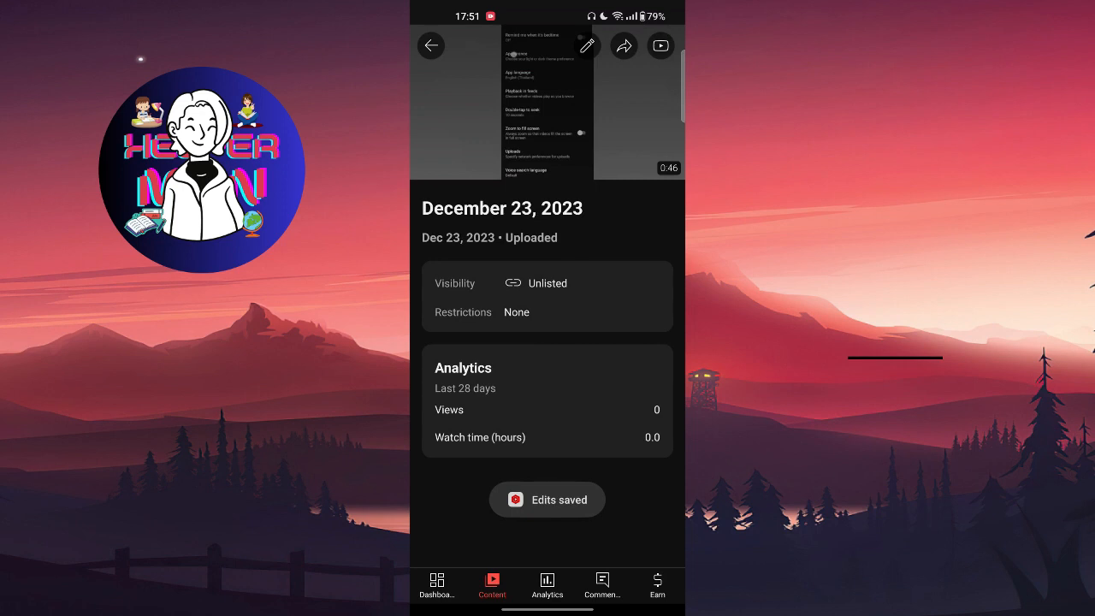
left_click(585, 45)
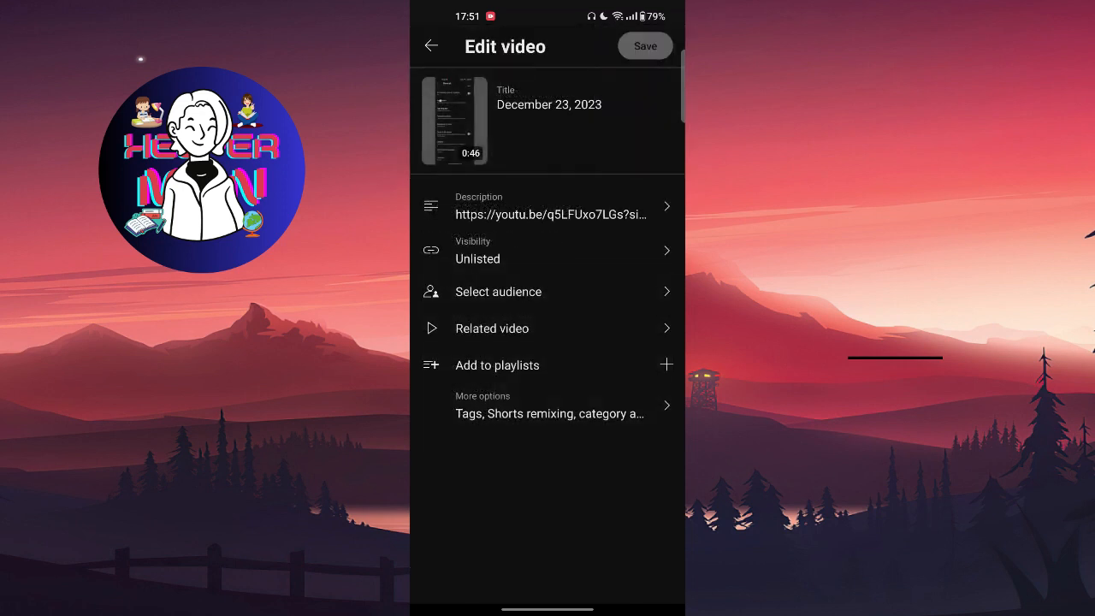
left_click(584, 414)
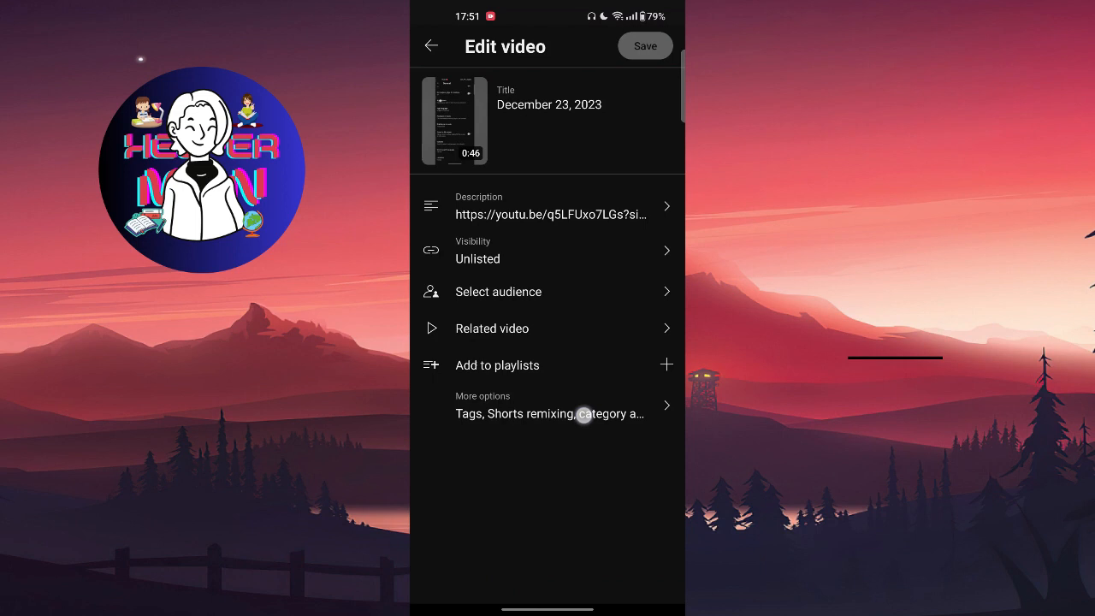
left_click(551, 404)
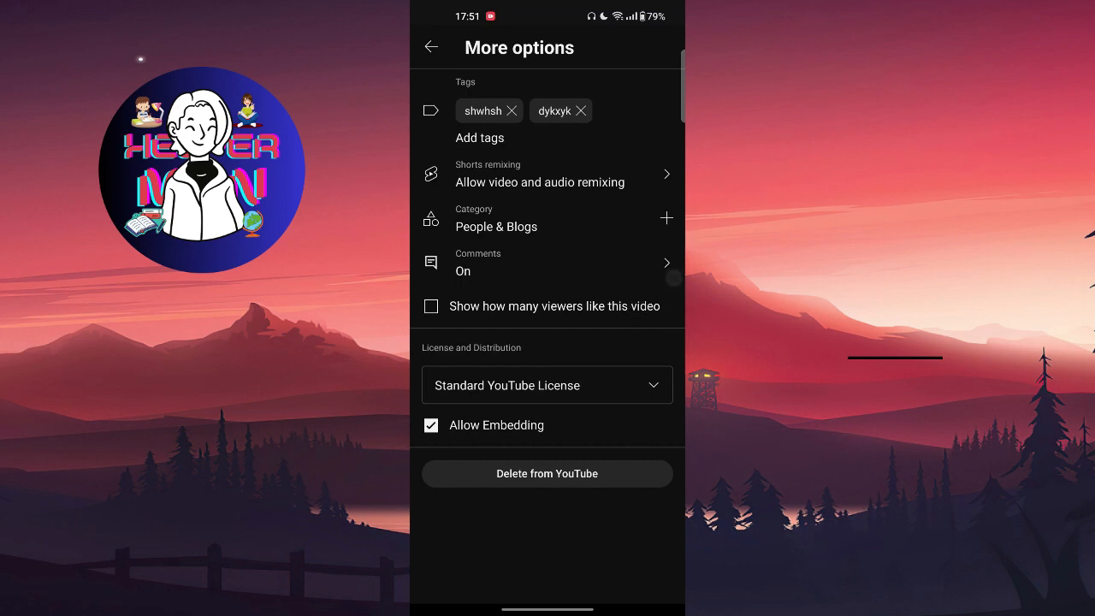
left_click(430, 47)
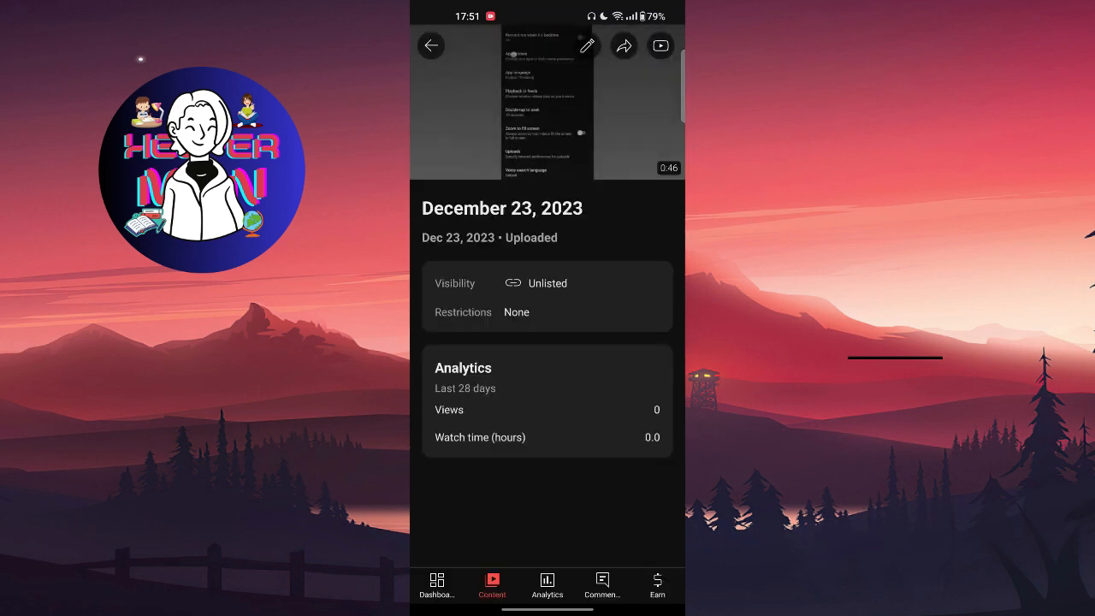